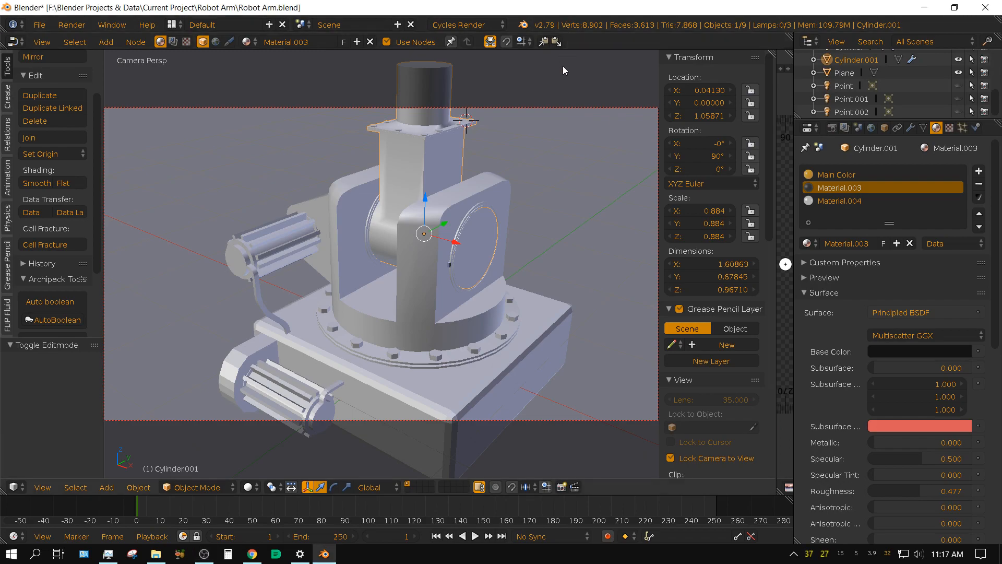
mouse_move(543, 326)
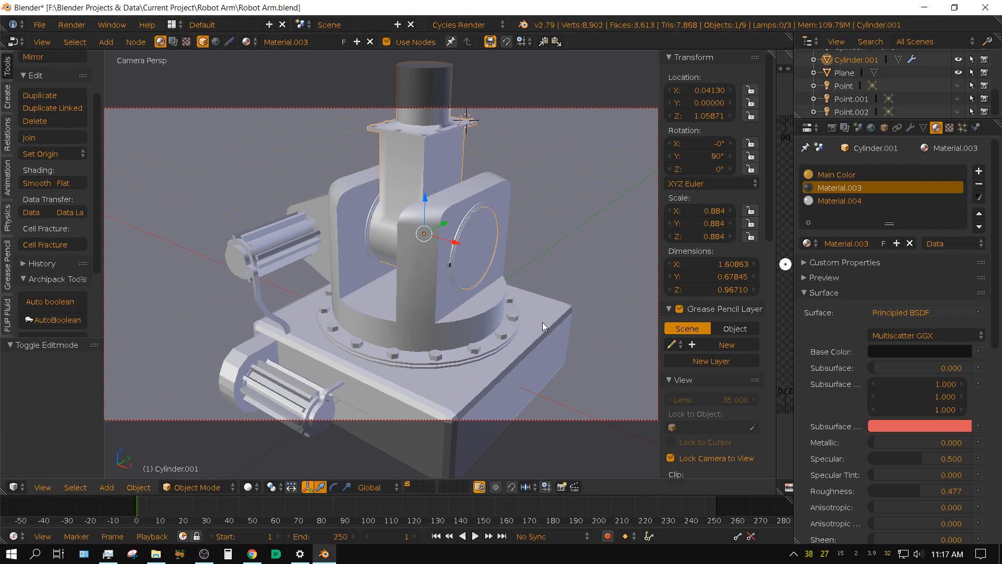
mouse_move(547, 366)
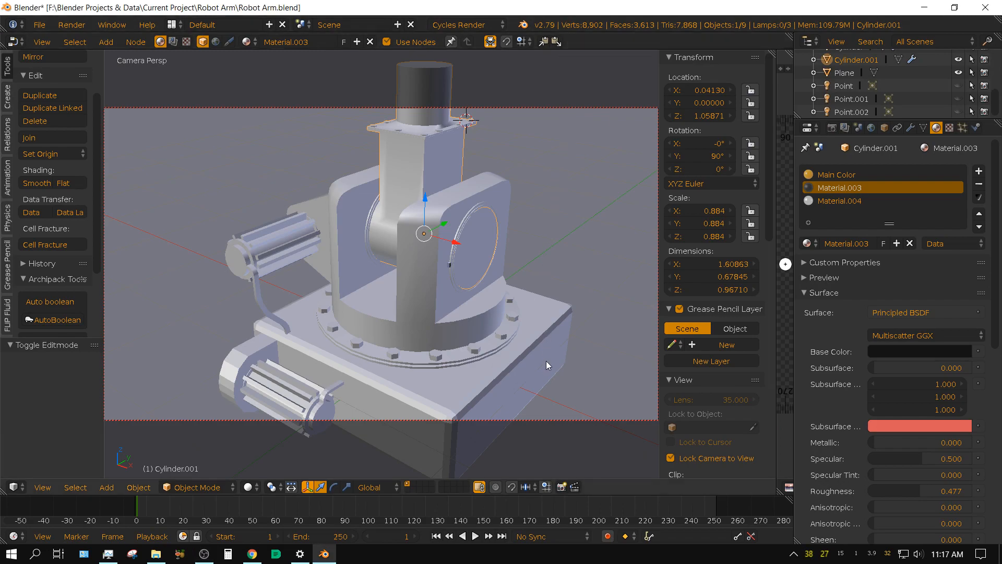
mouse_move(541, 374)
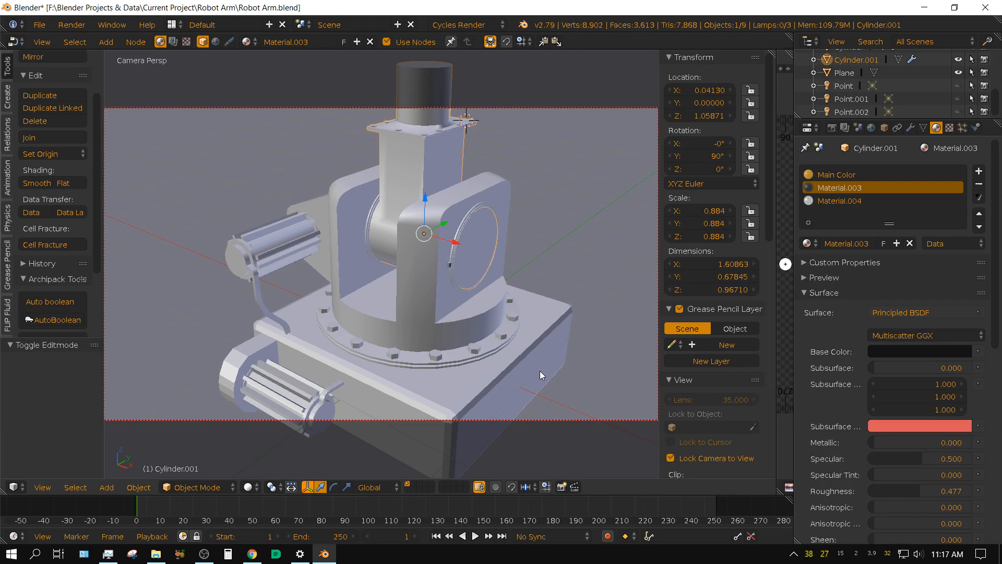
mouse_move(541, 363)
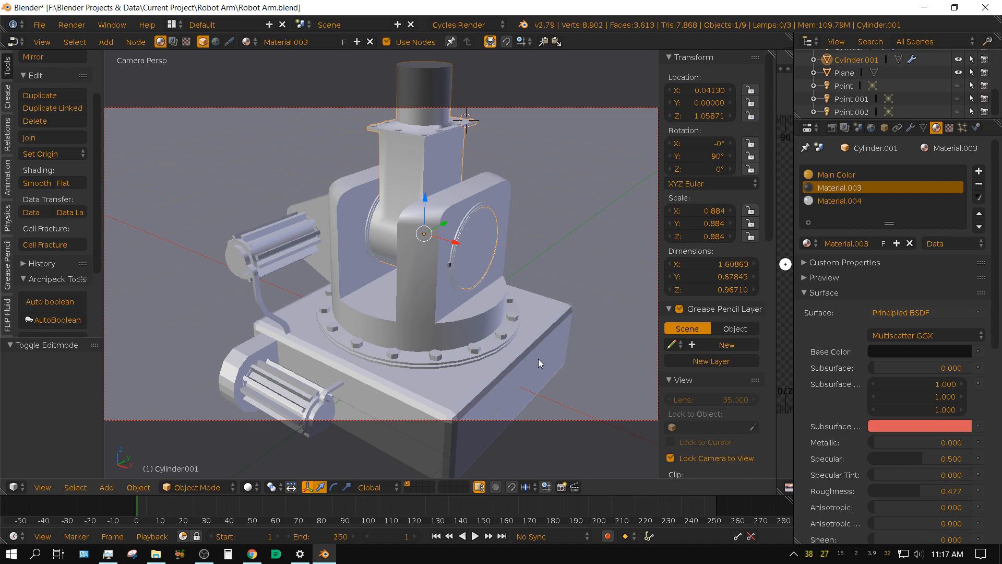
mouse_move(516, 314)
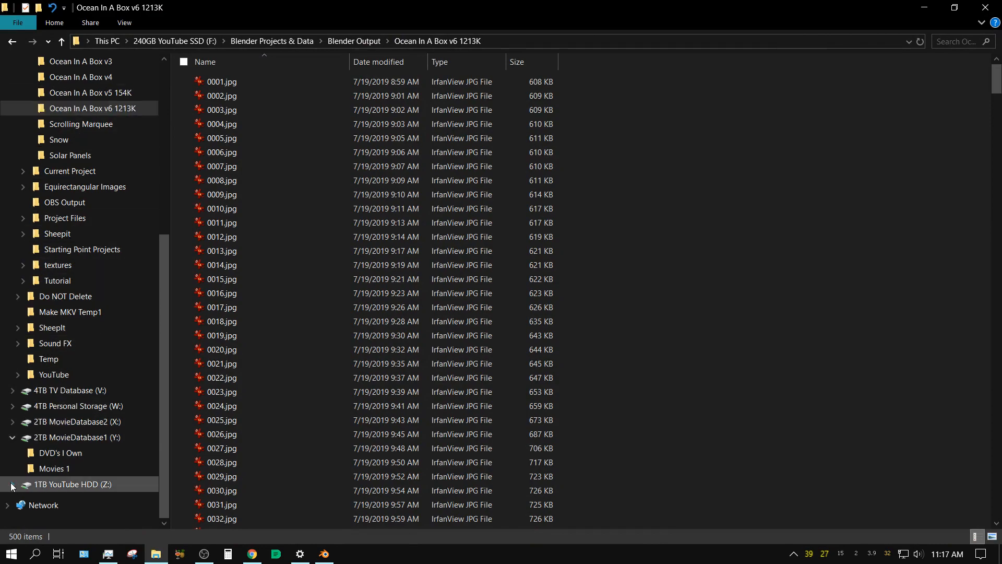
Expand the YouTube drive to the Blender Rookie 2017 folder and search it for 'pre'.
click(10, 486)
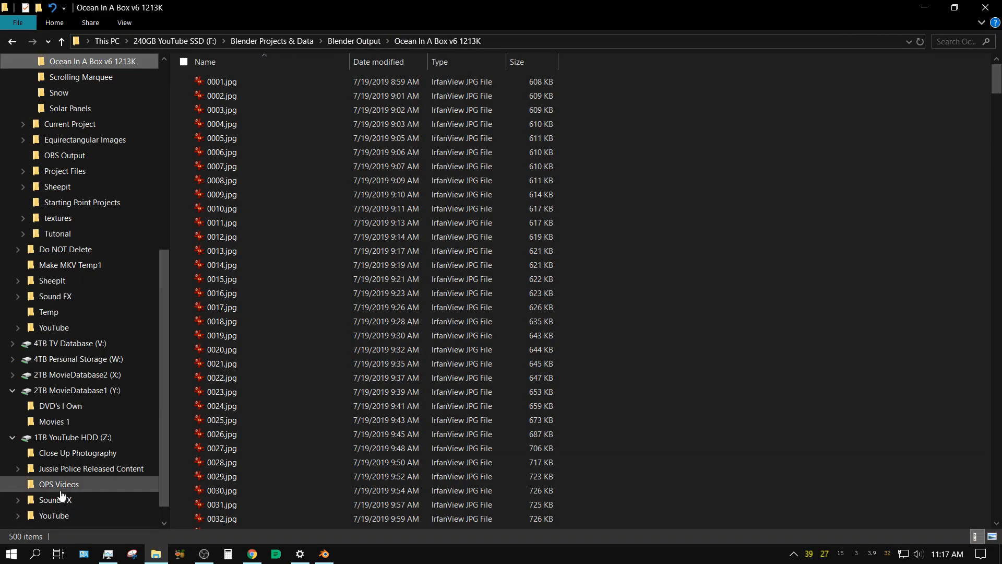
scroll(down, 3)
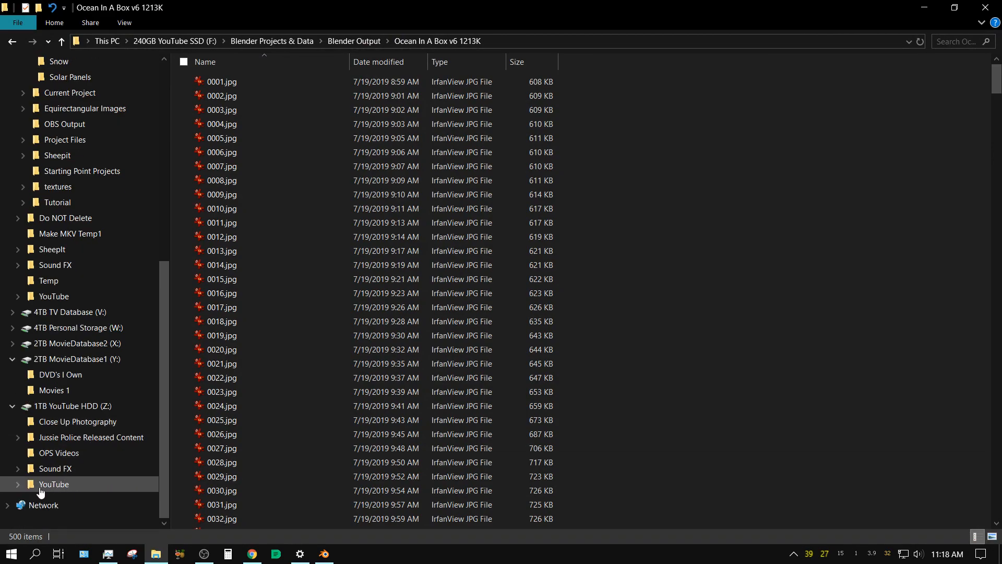
click(18, 483)
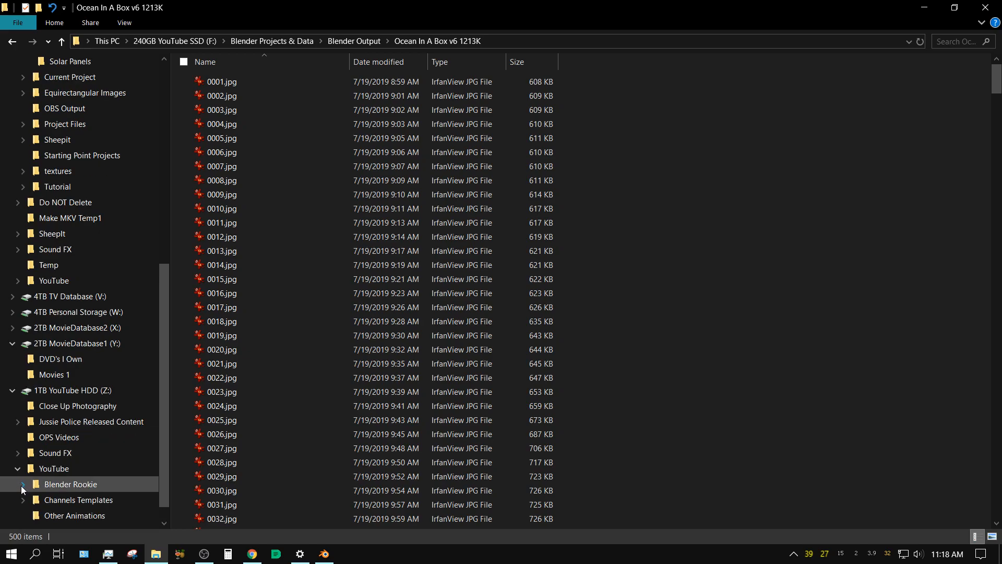
click(22, 484)
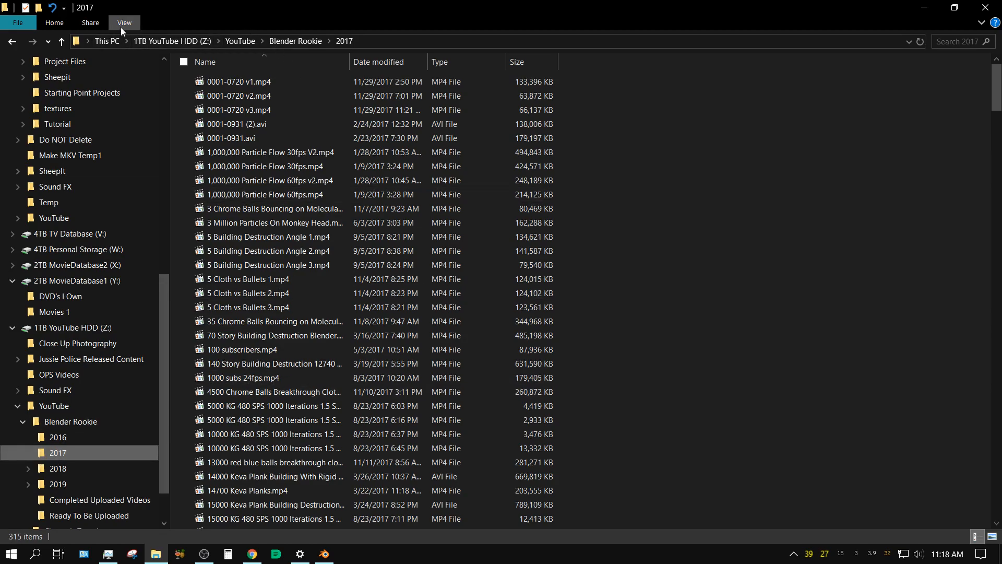
click(958, 41)
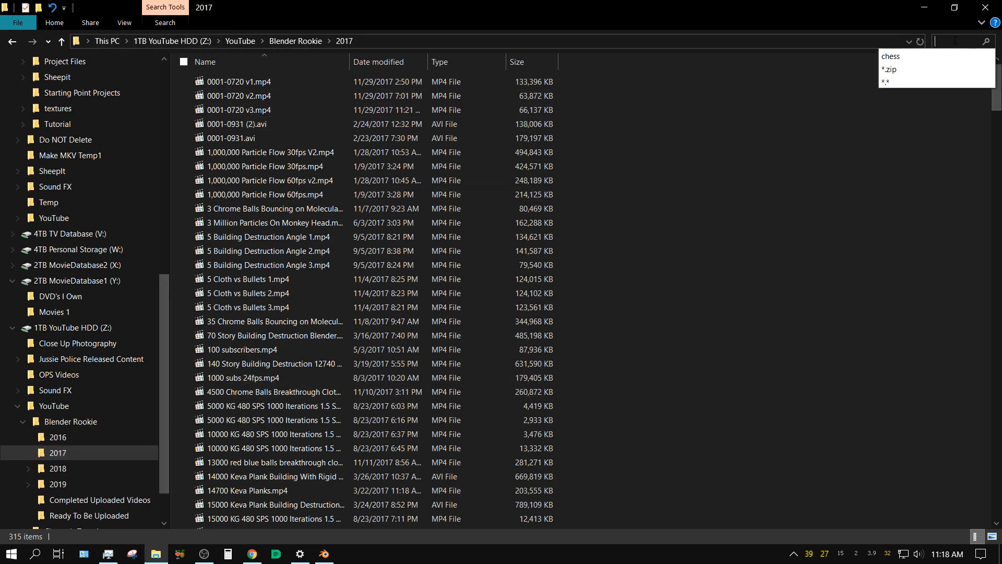
text(pre)
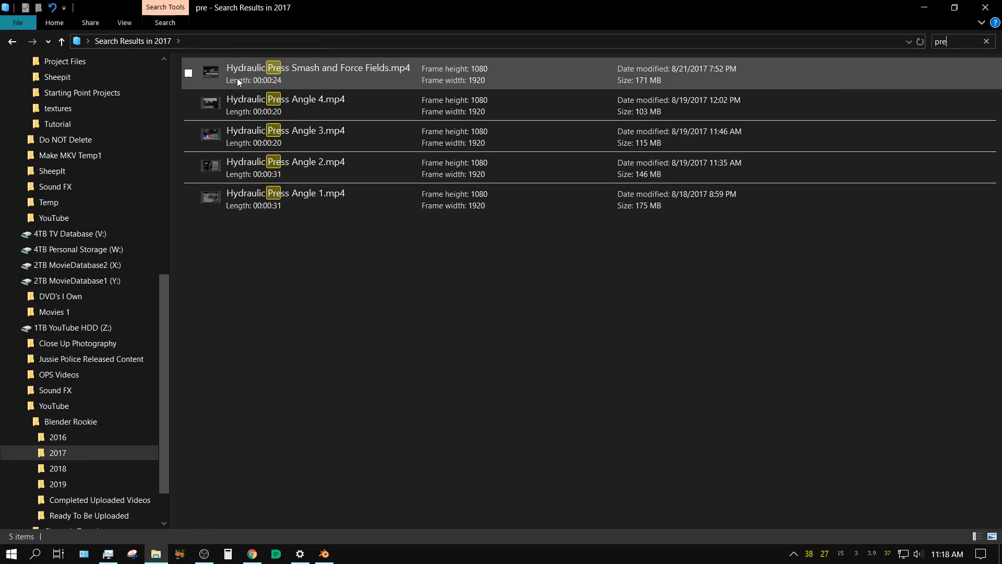
Preview the Smash and Force Fields clip and the Angle 4 clip, closing each player.
double_click(318, 69)
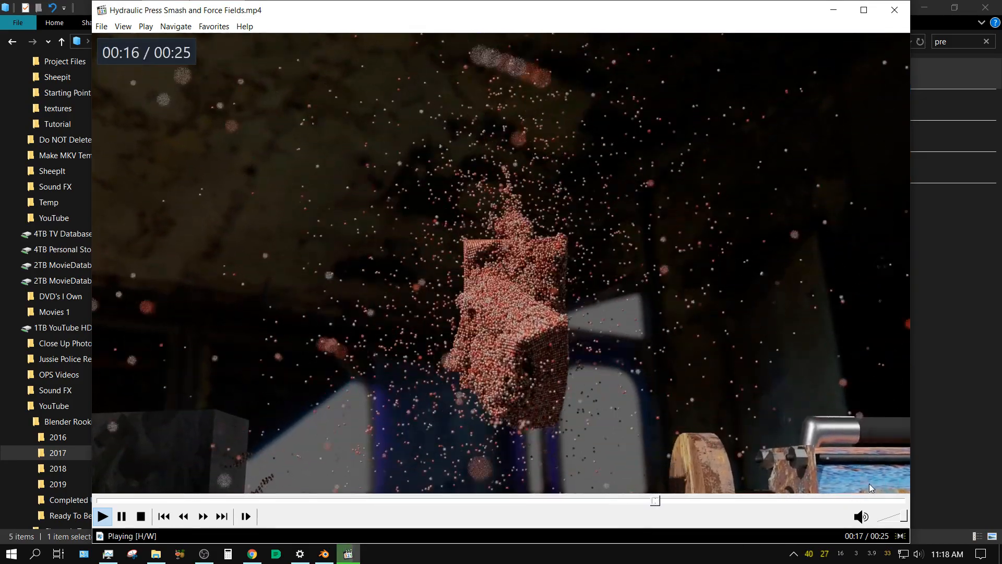
click(894, 10)
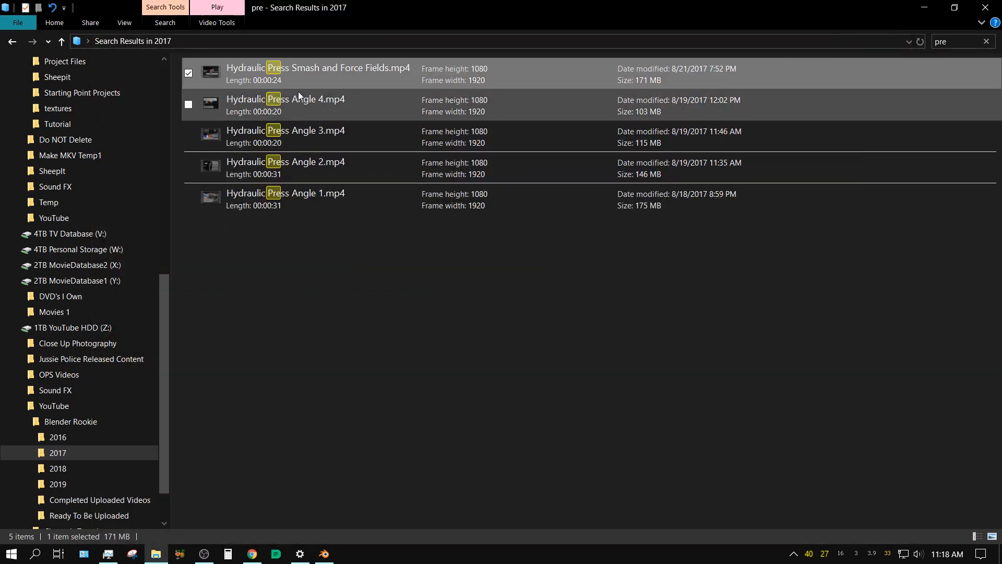
double_click(286, 99)
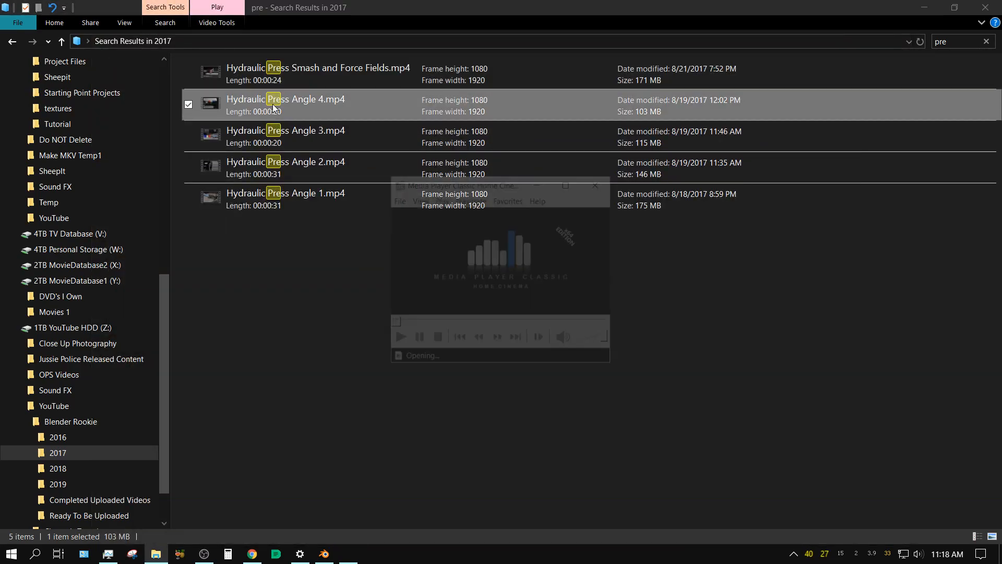
double_click(286, 100)
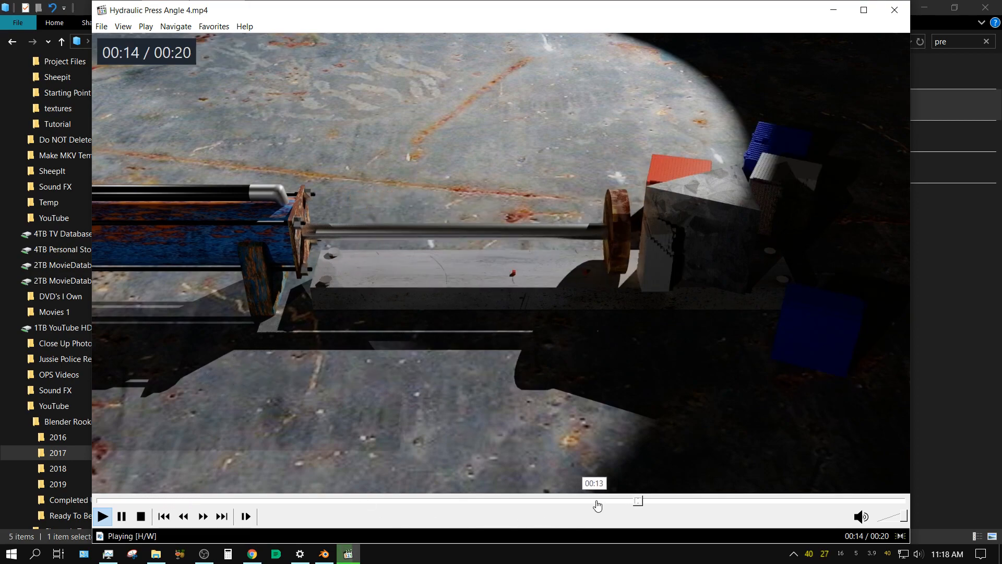
click(894, 10)
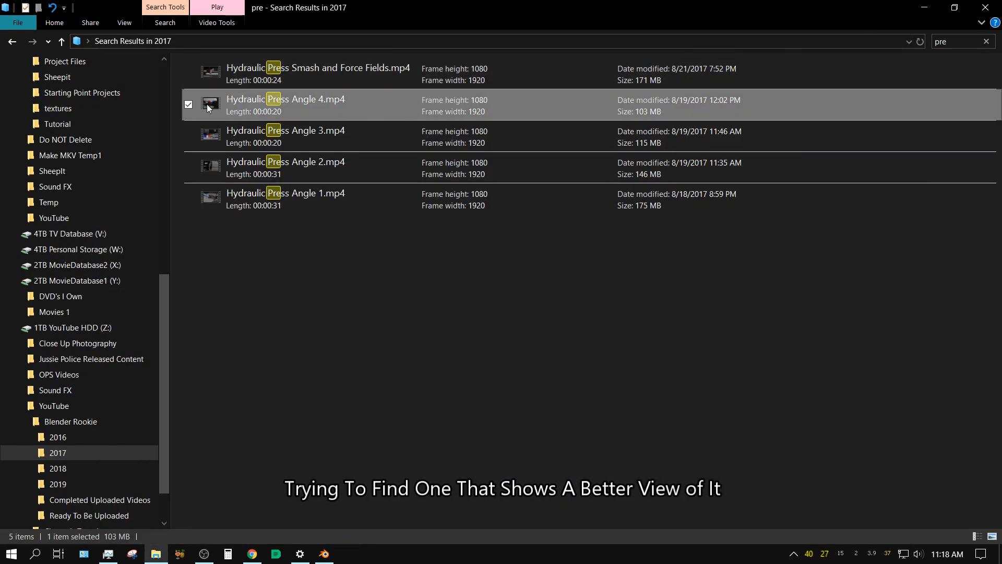
Preview the Angle 2 clip, close it, and return to the Blender robot arm scene.
double_click(286, 130)
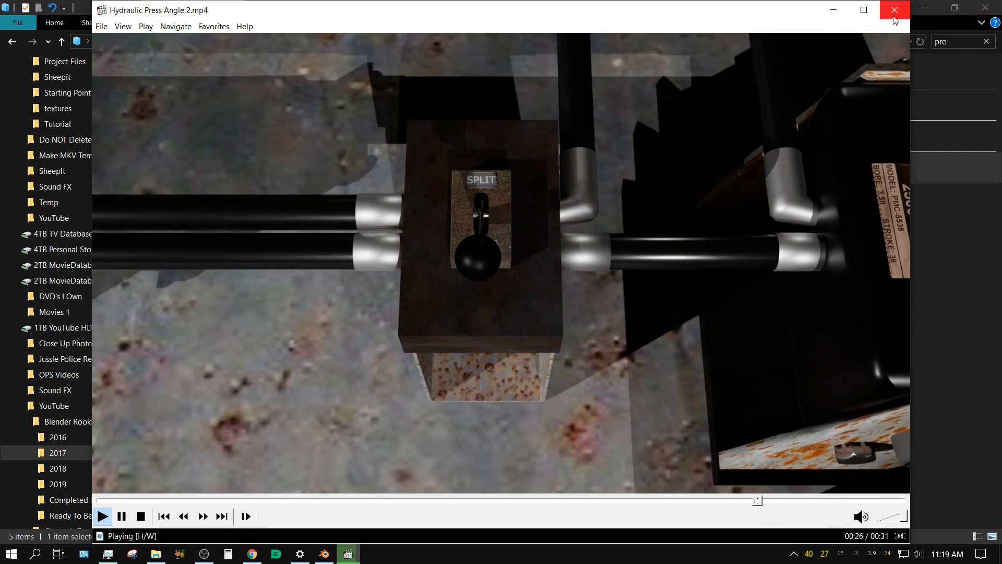
click(893, 10)
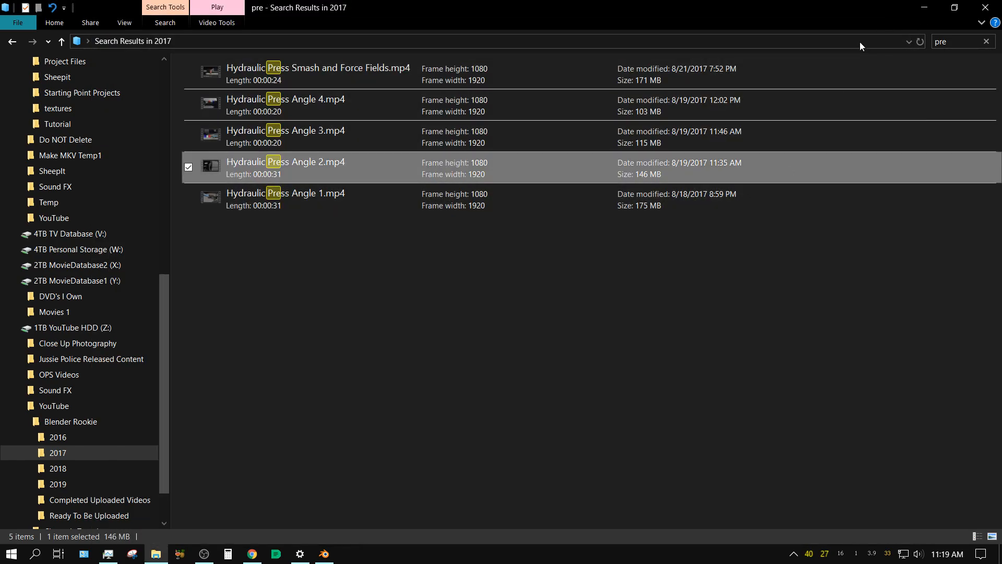
click(324, 554)
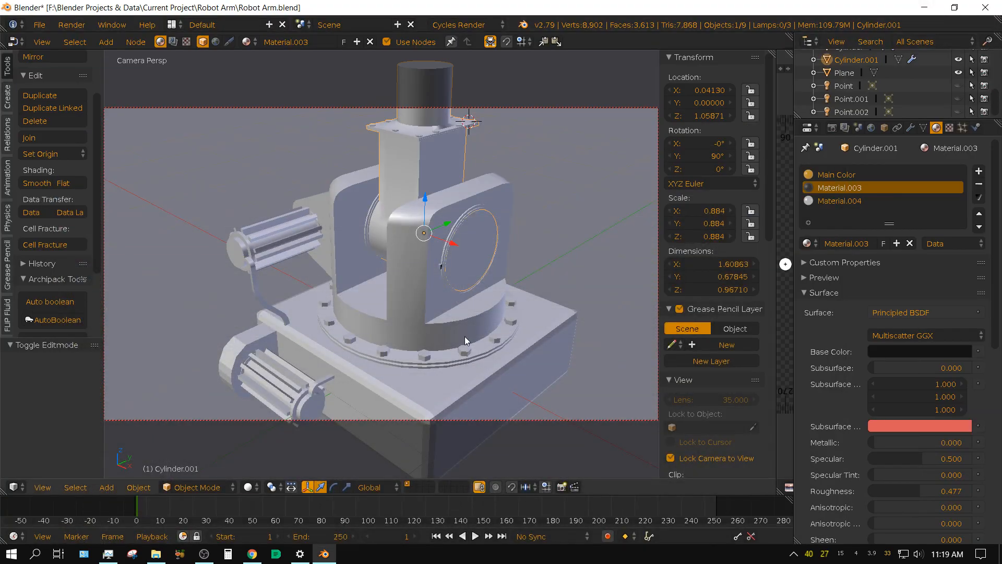
mouse_move(468, 337)
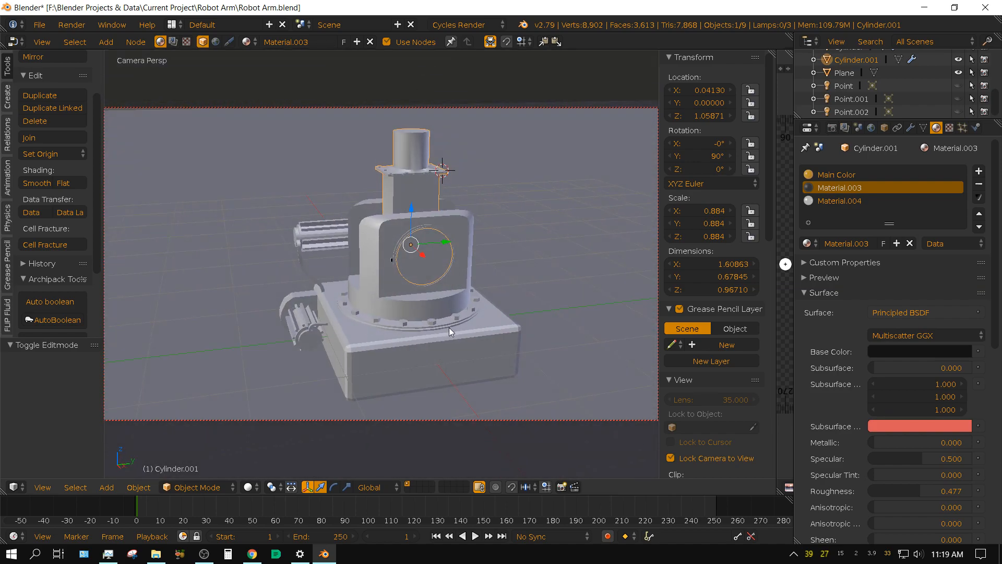
List the viewport shading options for the robot arm base view.
click(250, 487)
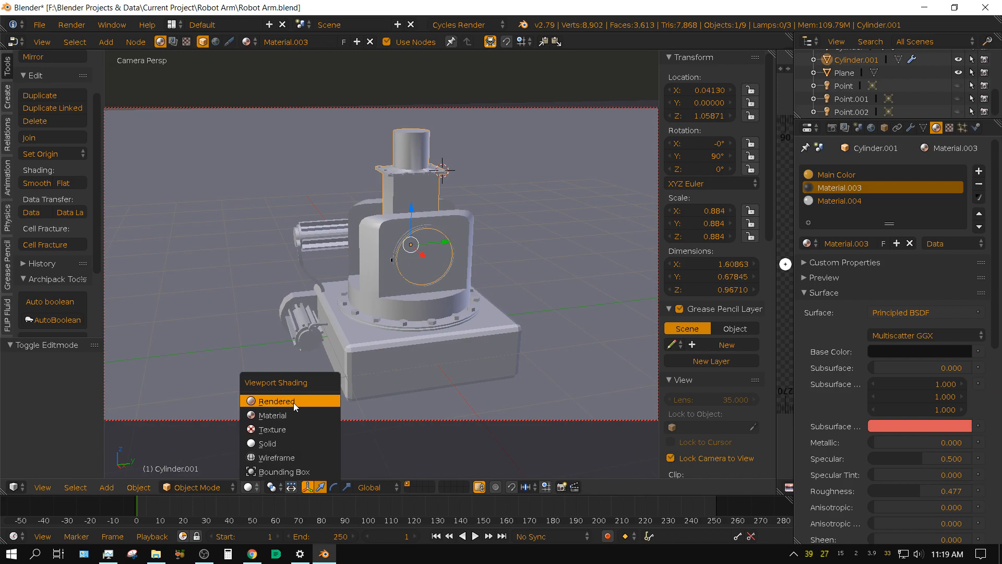
Show the robot arm base in Rendered shading with its orange material.
click(277, 401)
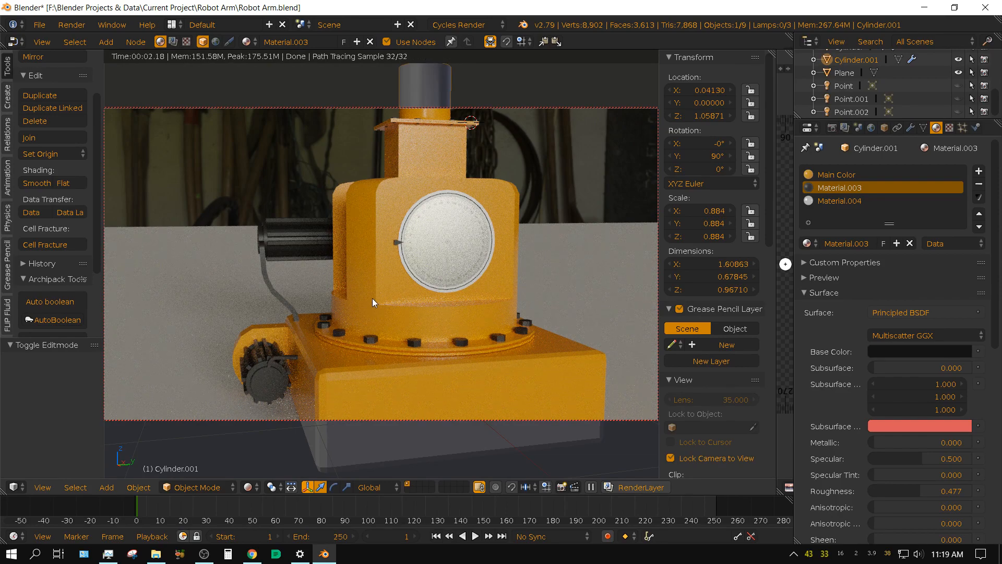
mouse_move(337, 331)
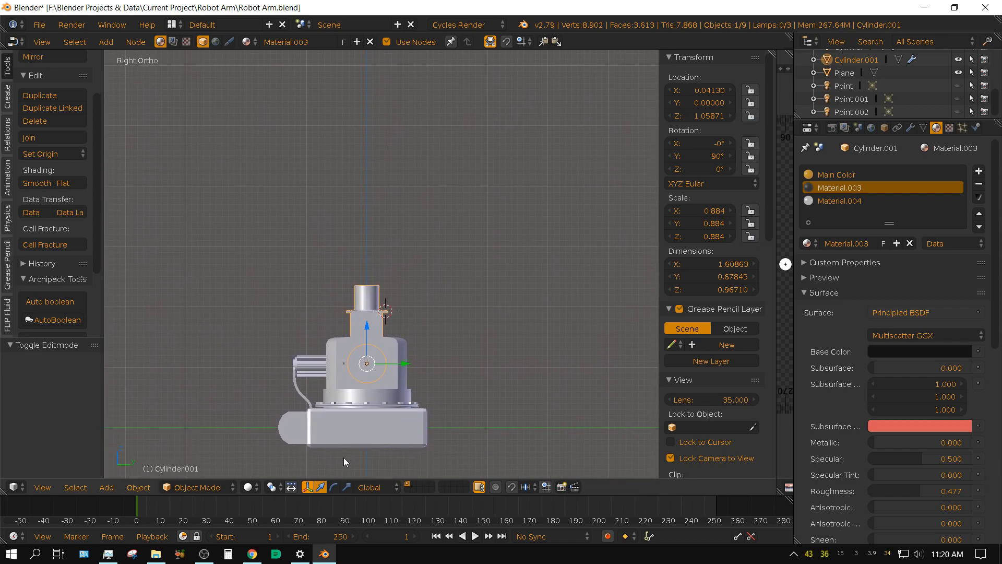
mouse_move(362, 337)
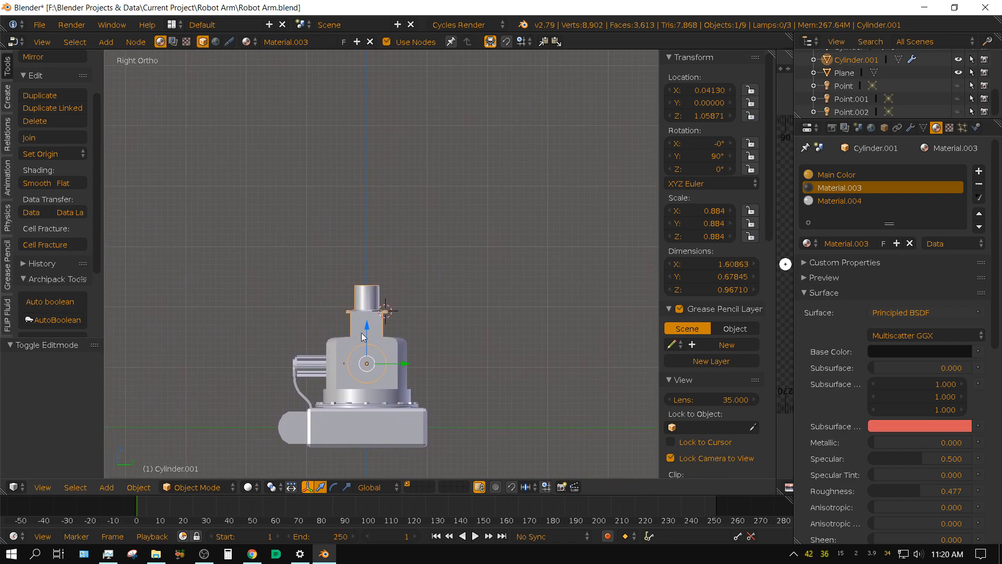
mouse_move(361, 215)
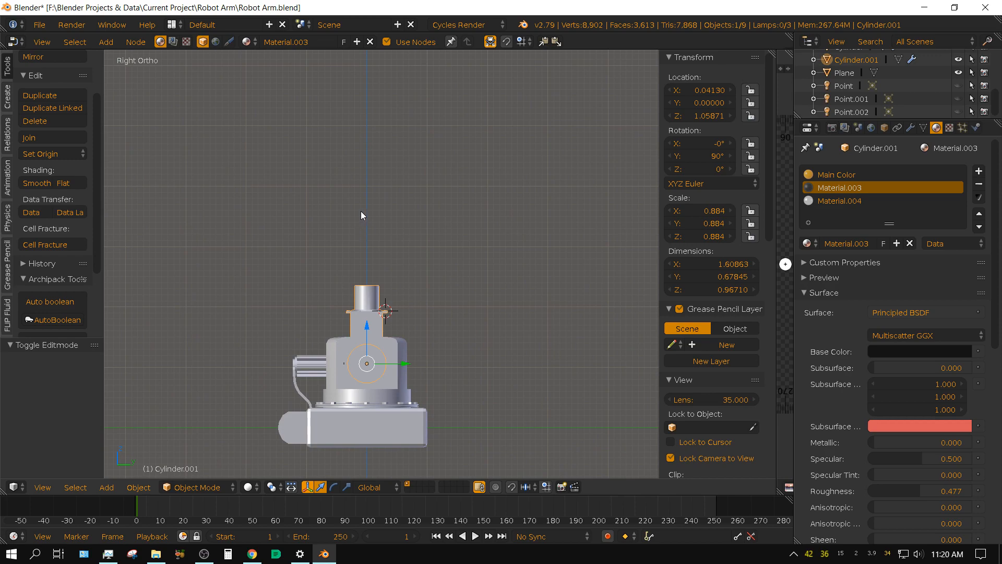
mouse_move(363, 191)
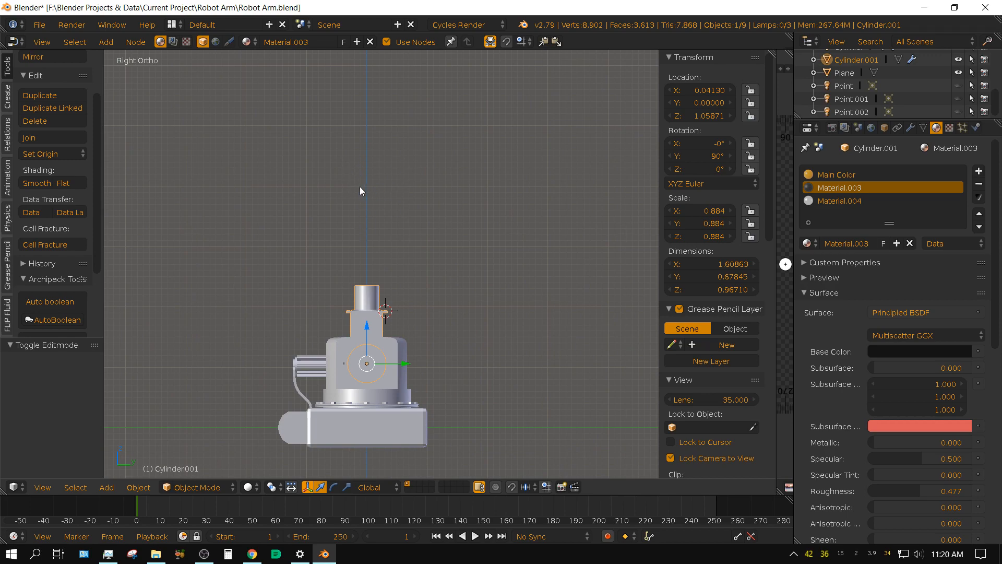
mouse_move(553, 154)
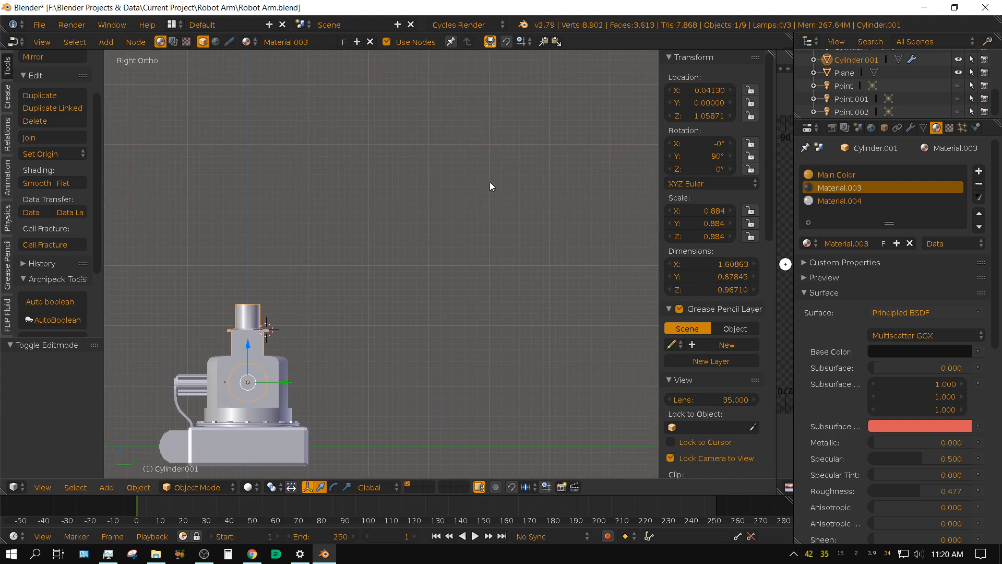
mouse_move(450, 212)
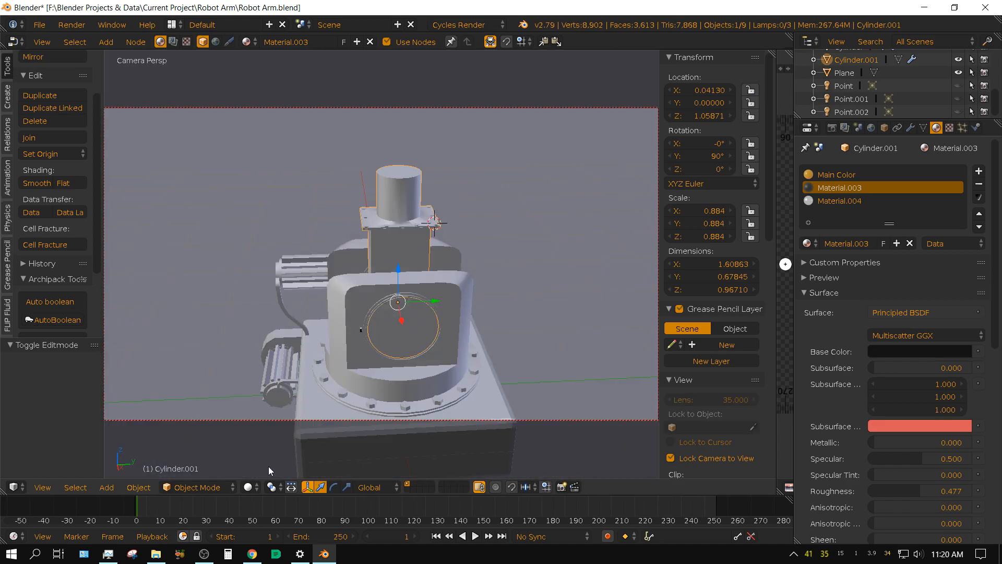
Switch the camera view of the robot arm base to Rendered shading.
click(249, 487)
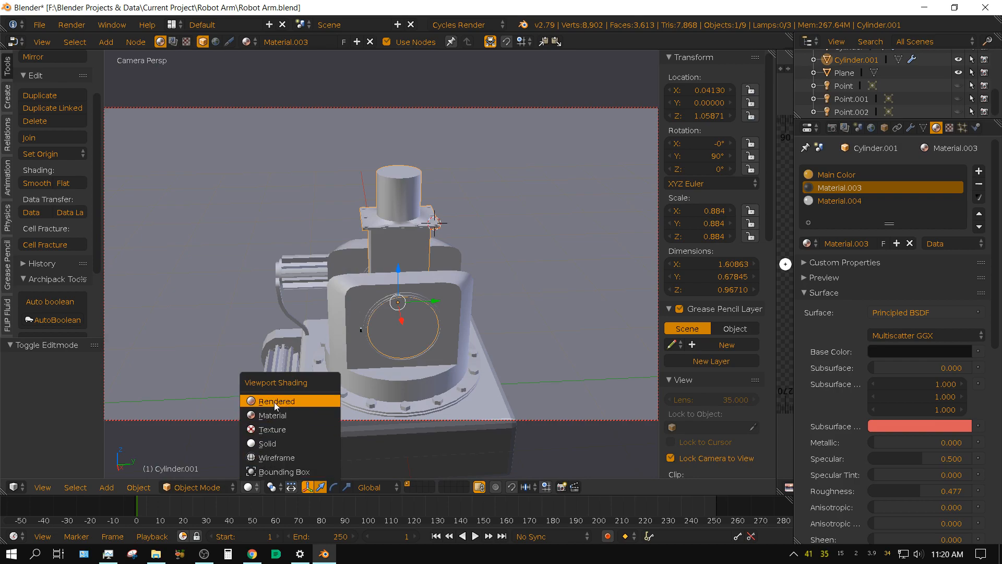
click(275, 401)
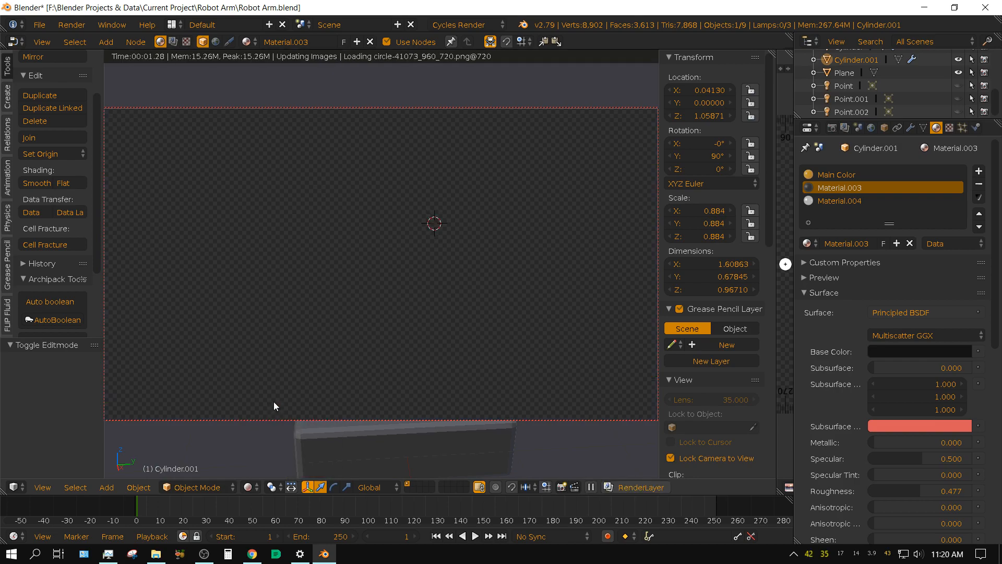